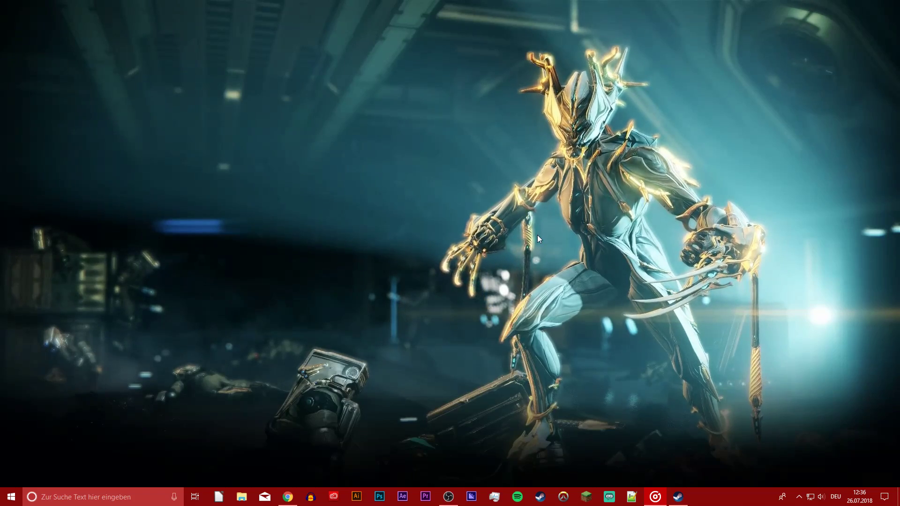
# Search the taskbar for 'cmd' to find Command Prompt
pyautogui.click(86, 496)
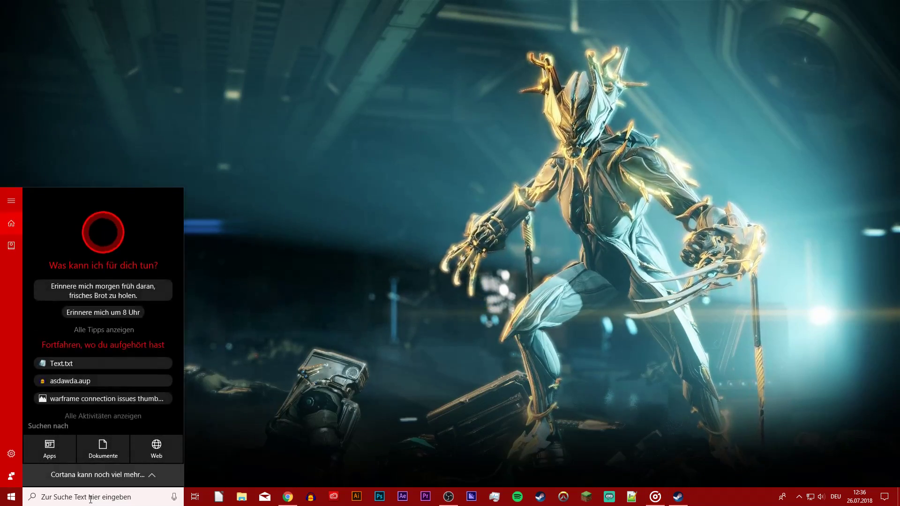
pyautogui.write('cmd')
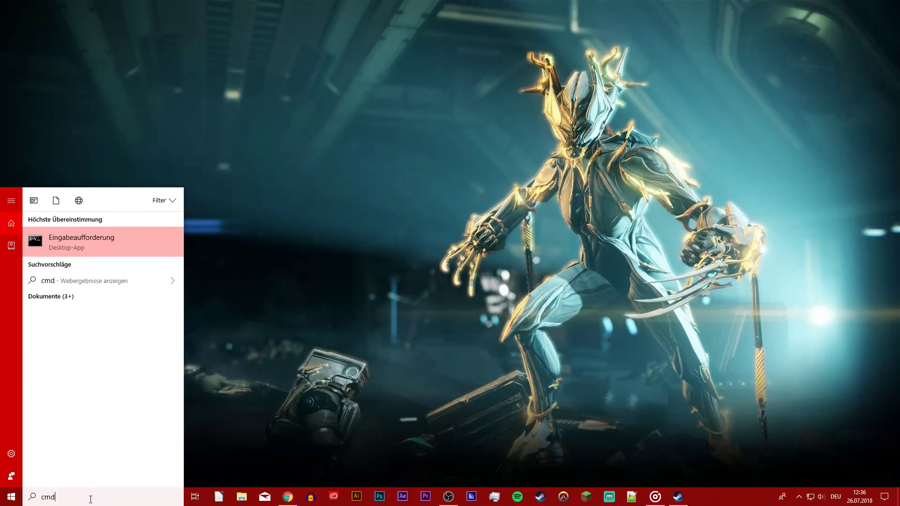
# Launch Command Prompt, move its window lower, and run ping google.com
pyautogui.click(82, 241)
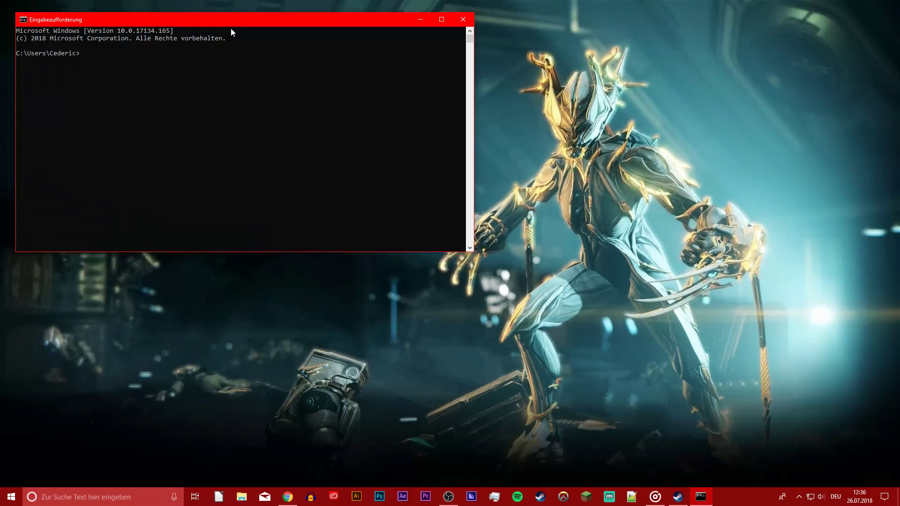
pyautogui.moveTo(230, 19); pyautogui.dragTo(302, 108)
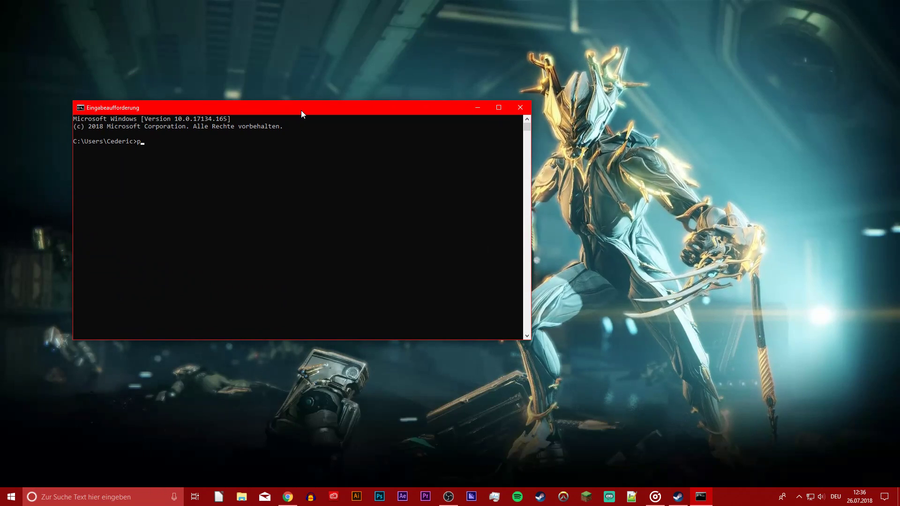
pyautogui.write('ing google.co')
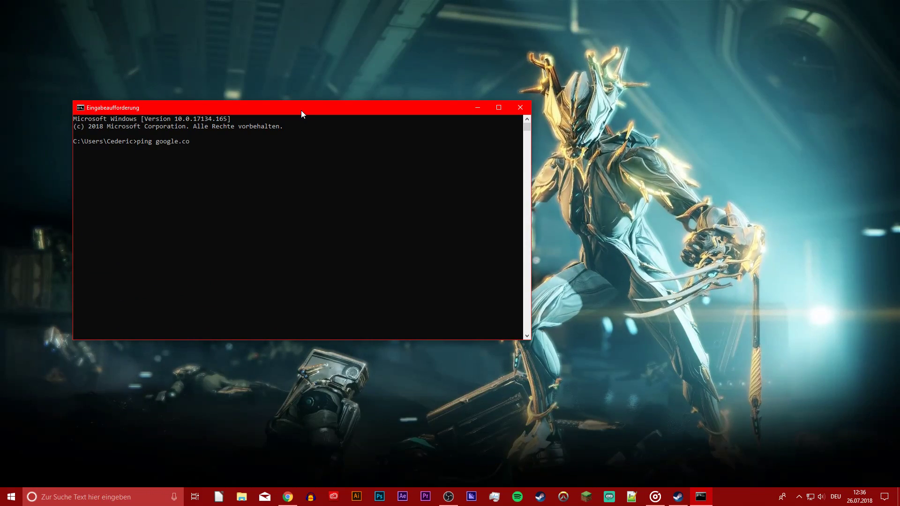
pyautogui.press('Return')
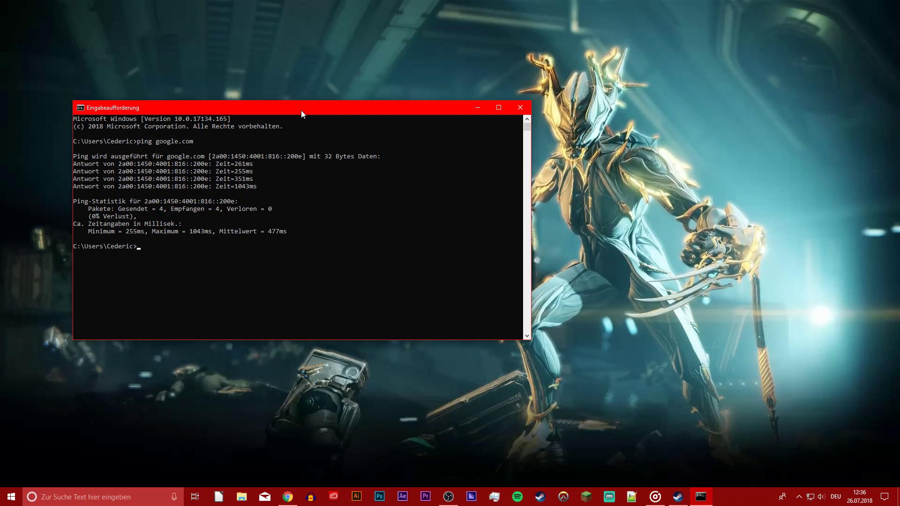
# Flush the DNS cache with ipconfig /flushdns and close Command Prompt
pyautogui.write('ipconfig')
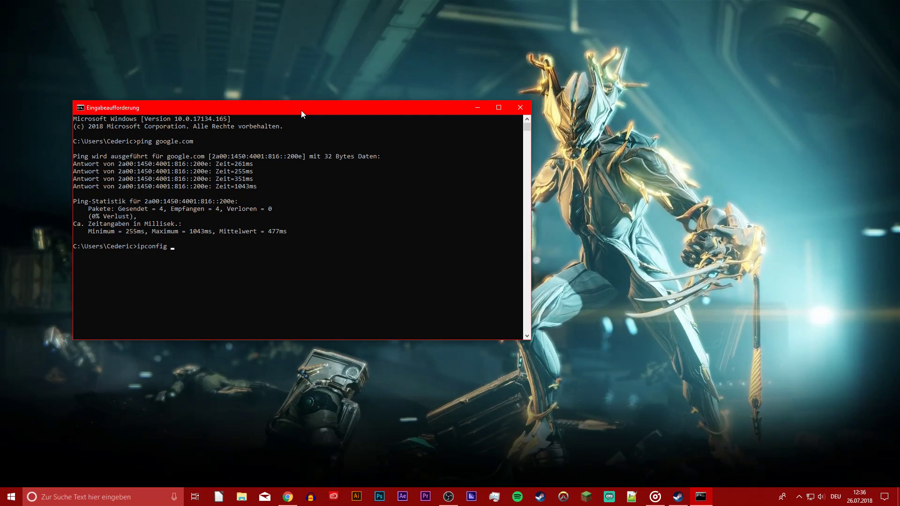
pyautogui.write('/flushdns')
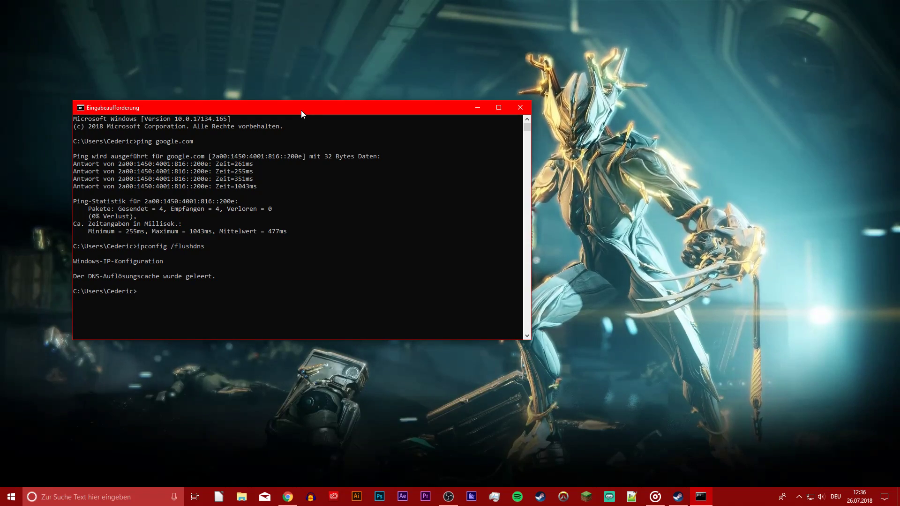
pyautogui.click(519, 107)
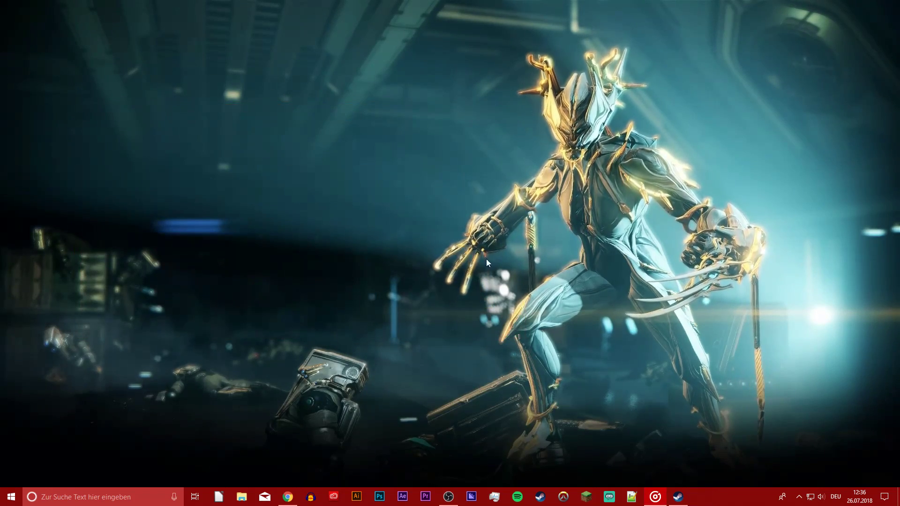
# Open the Ethernet adapter's properties from network settings' adapter options
pyautogui.rightClick(821, 496)
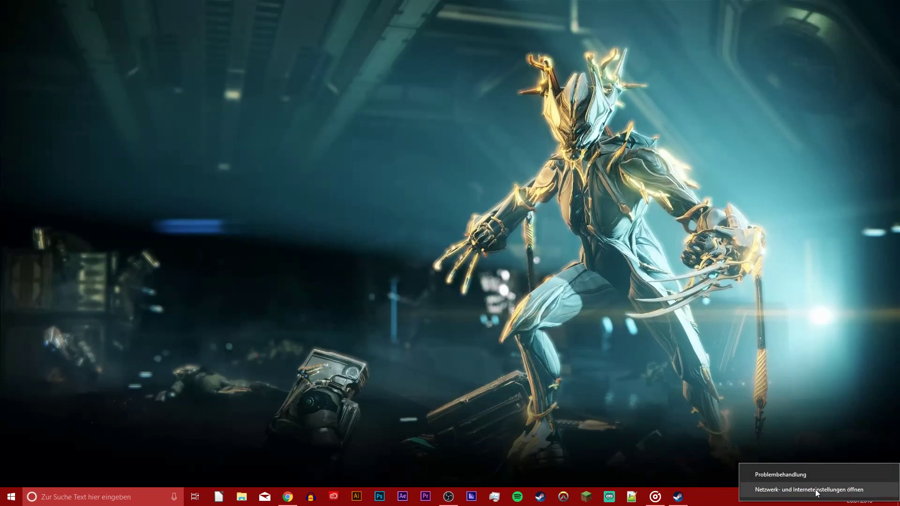
pyautogui.click(809, 490)
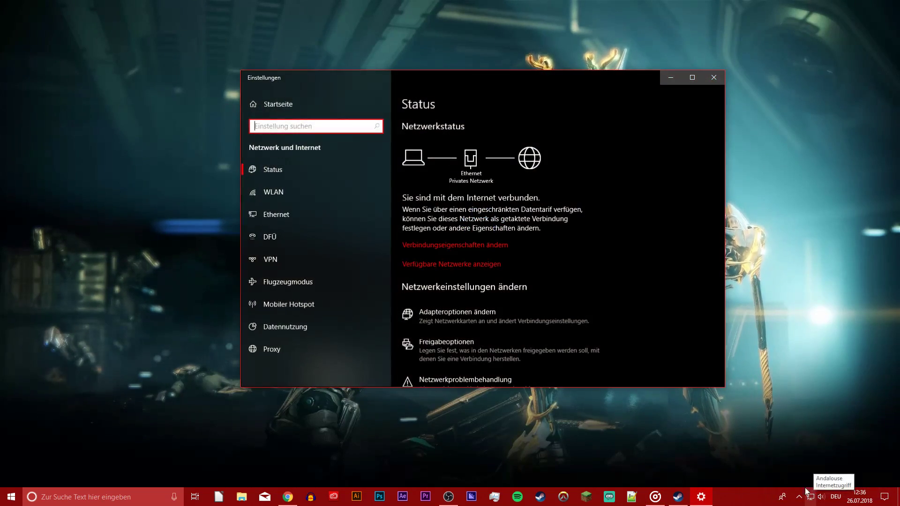
pyautogui.click(457, 311)
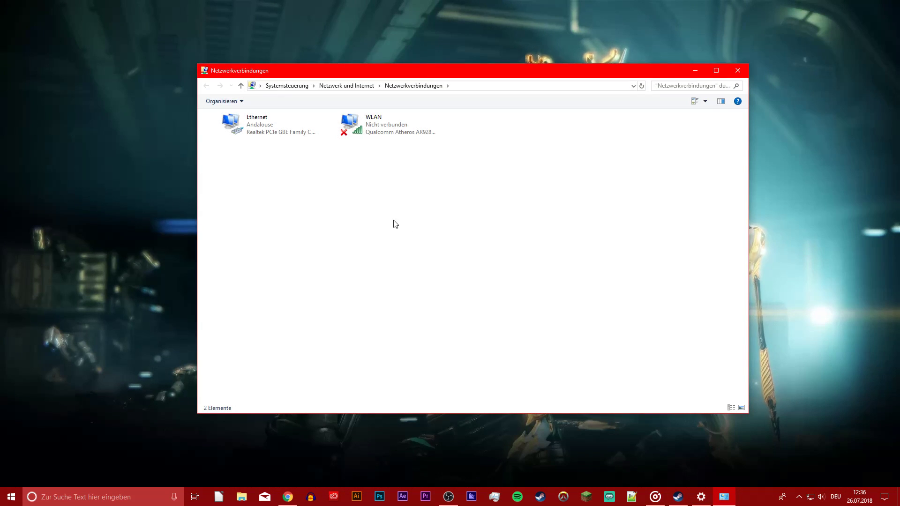
pyautogui.doubleClick(256, 124)
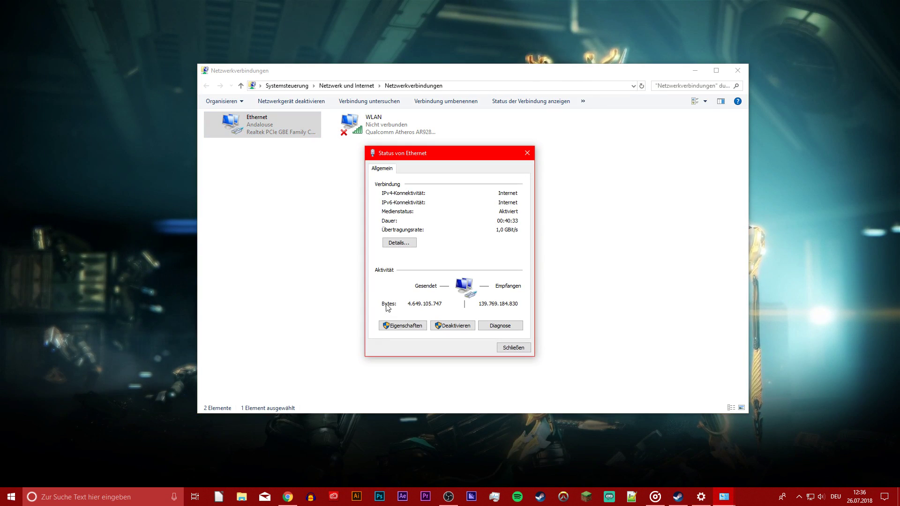
pyautogui.click(402, 326)
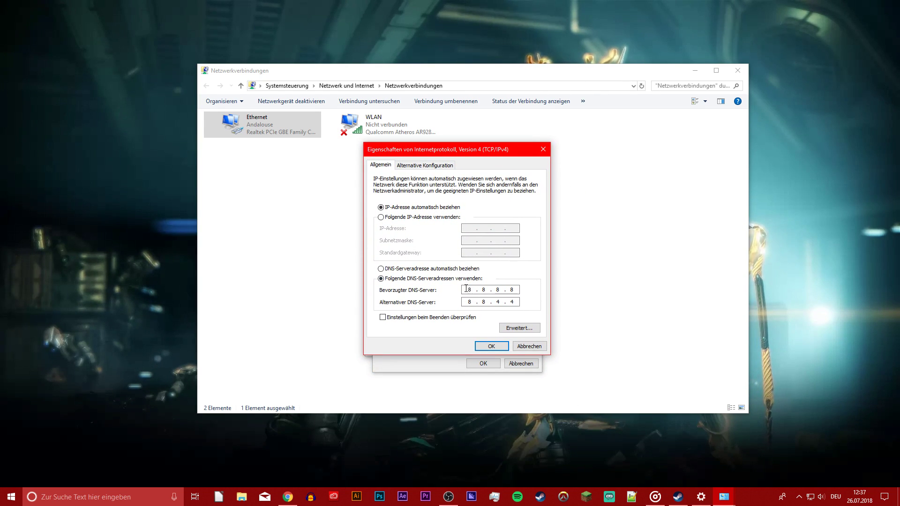
pyautogui.moveTo(522, 296)
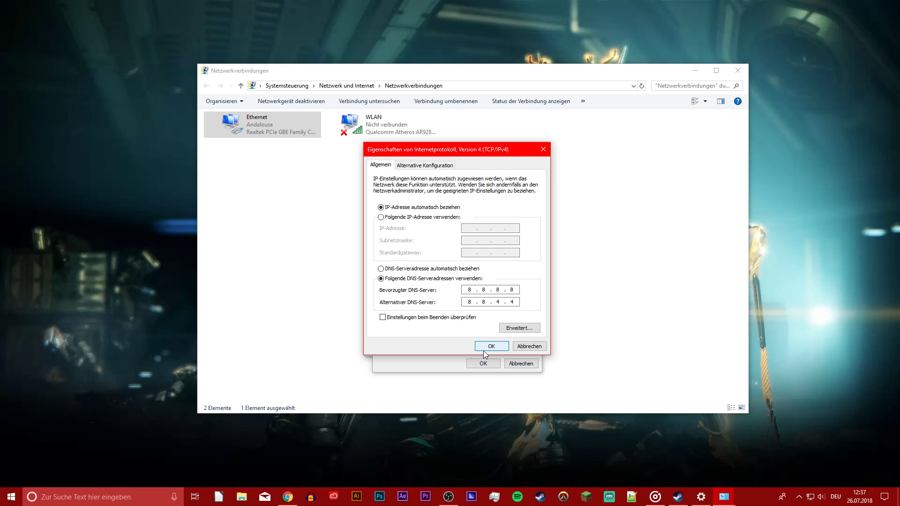
# Confirm the IPv4 DNS servers 8.8.8.8 and 8.8.4.4 with OK
pyautogui.click(491, 346)
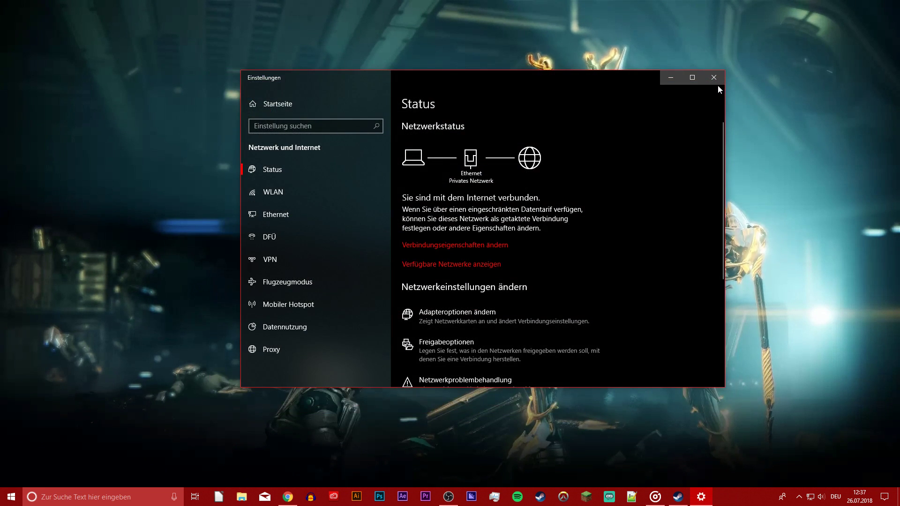
# Close the Settings network status window to clear the desktop
pyautogui.click(714, 77)
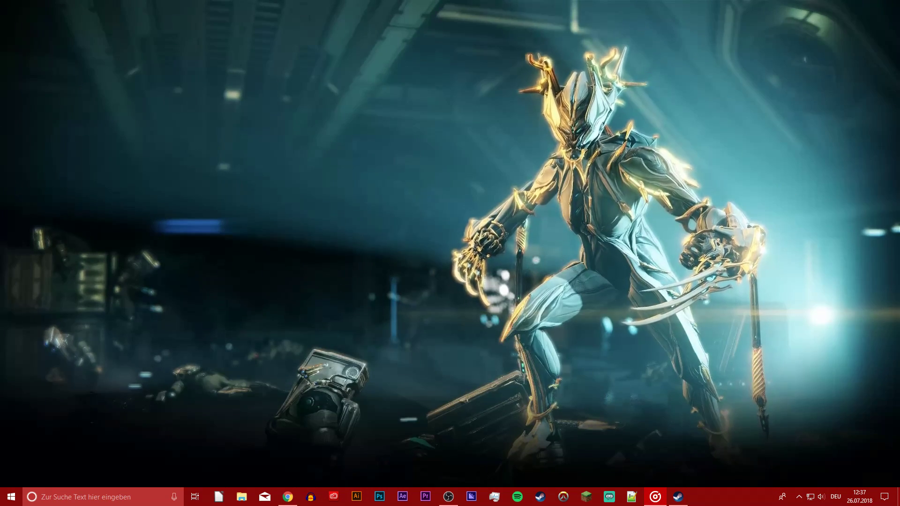